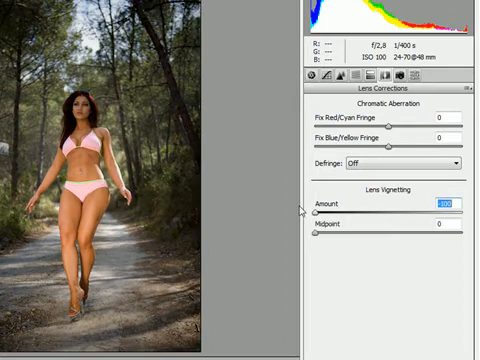
pyautogui.moveTo(368, 243)
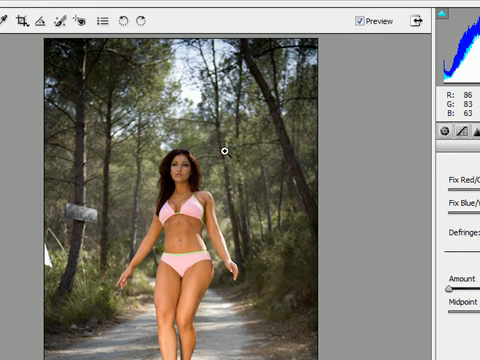
pyautogui.moveTo(225, 152)
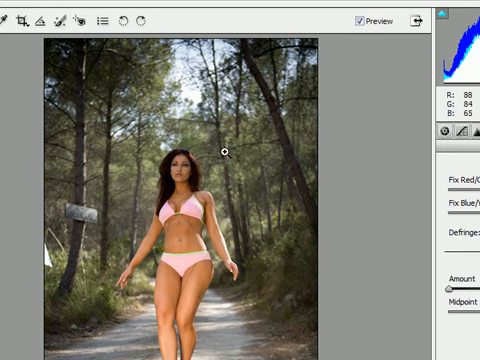